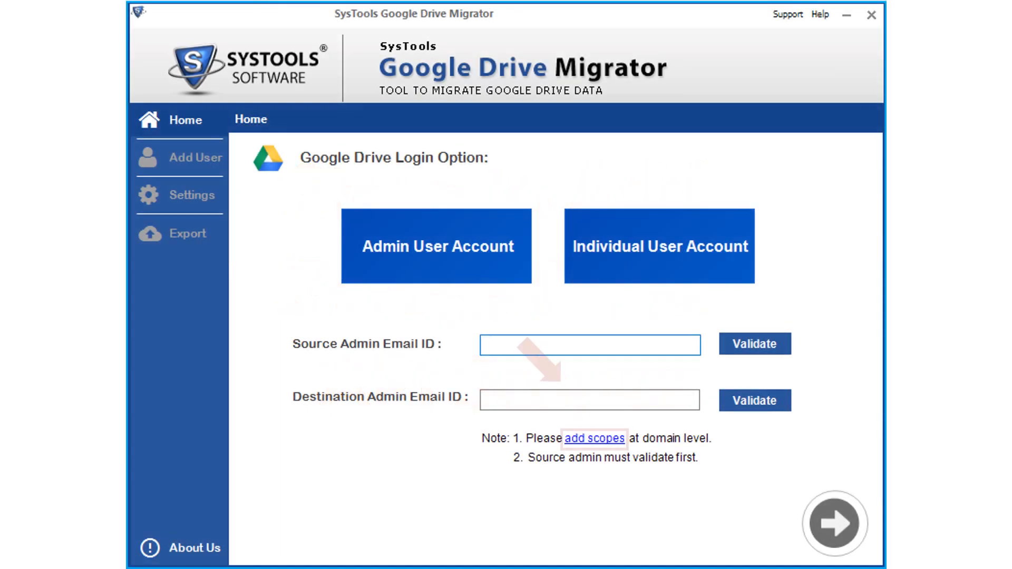
Show the domain-level add-scopes instructions and follow the link to the G Suite Admin console
{"action": "left_click", "coordinate": [593, 438]}
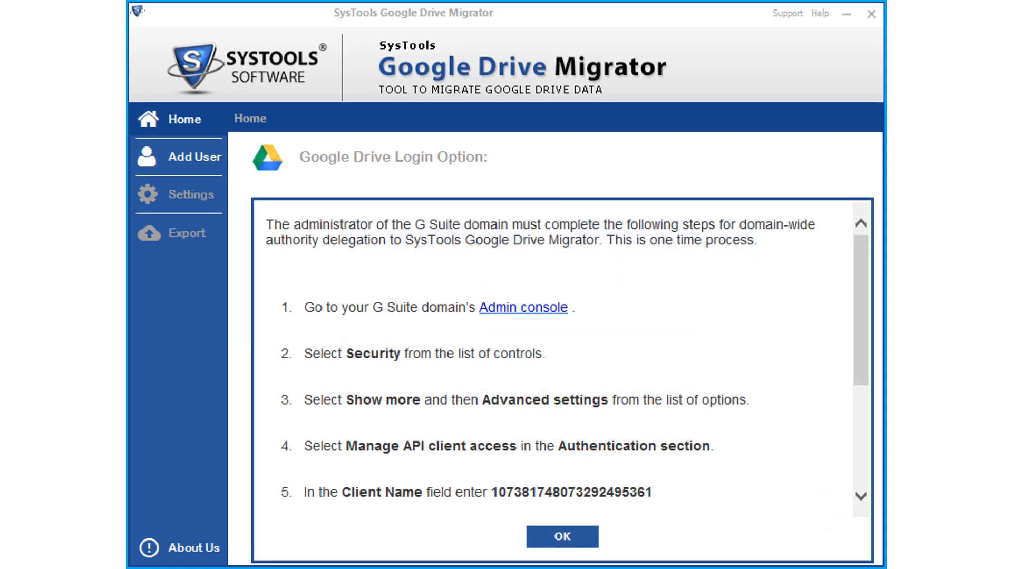
{"action": "scroll", "scroll_direction": "down", "scroll_amount": 3}
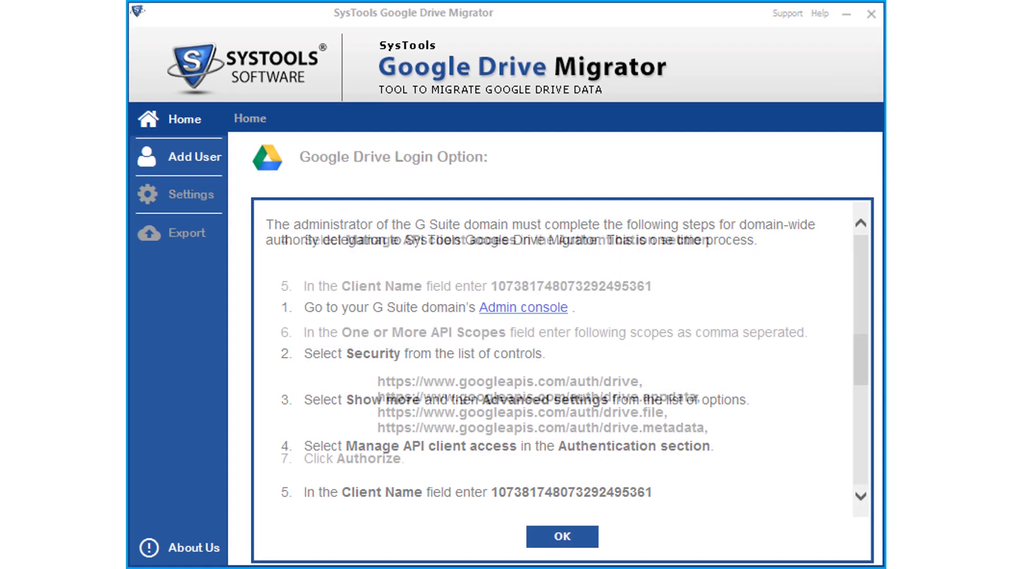
{"action": "scroll", "scroll_direction": "down", "scroll_amount": 3}
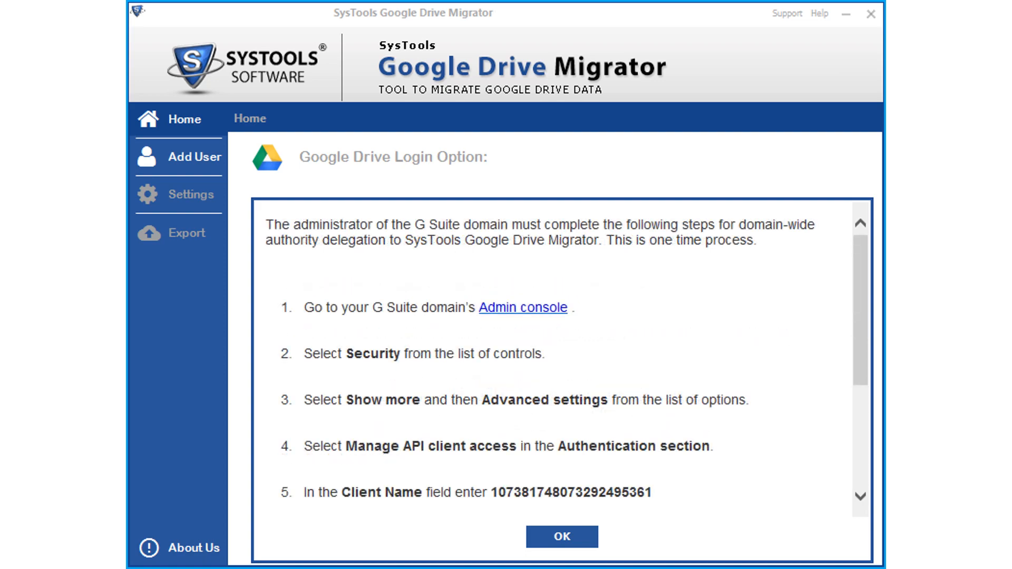
{"action": "left_click", "coordinate": [523, 307]}
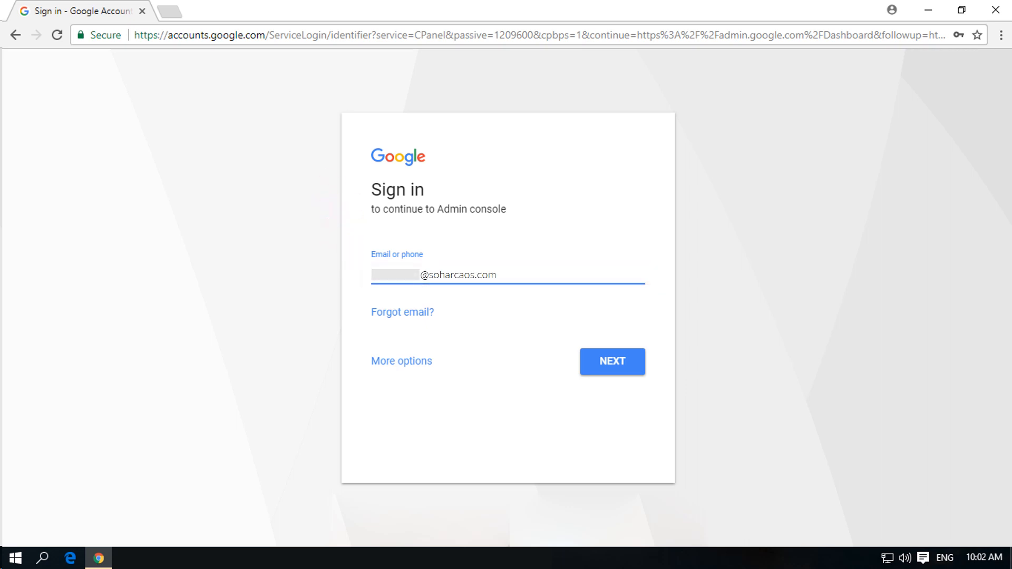
Sign in as admin, then reach Manage API client access under Security's Advanced settings
{"action": "left_click", "coordinate": [612, 360]}
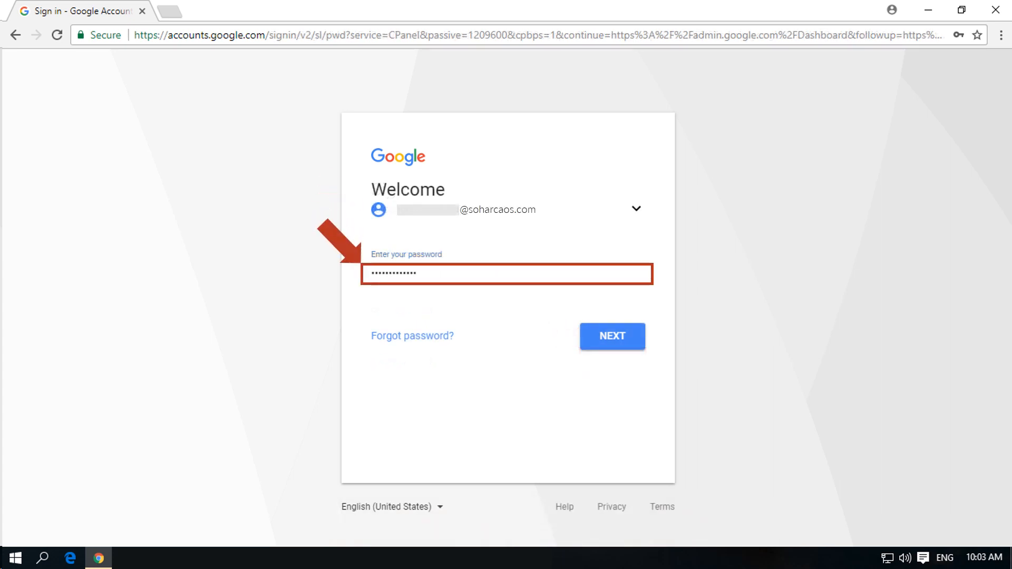
{"action": "left_click", "coordinate": [612, 336]}
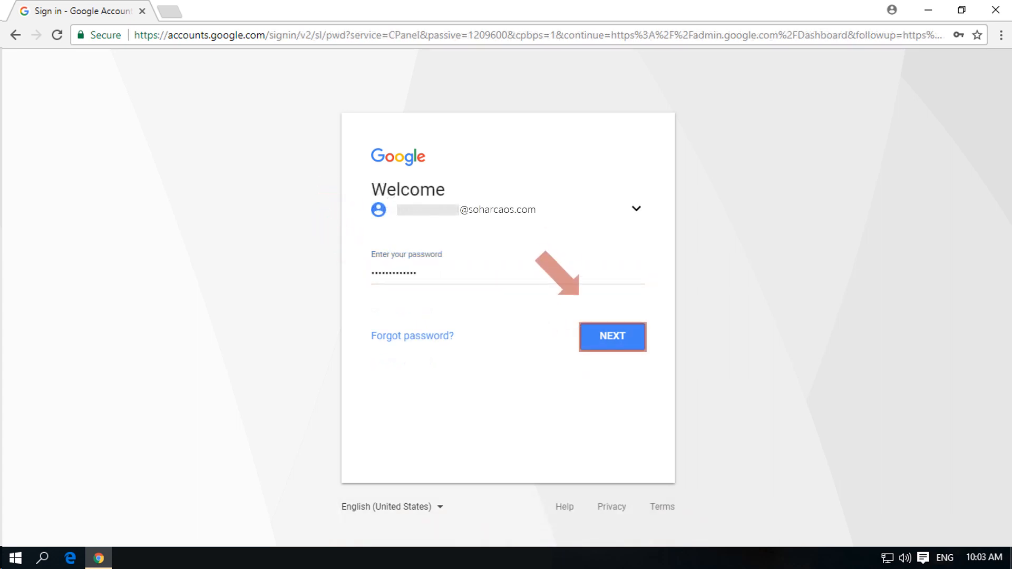
{"action": "left_click", "coordinate": [612, 336]}
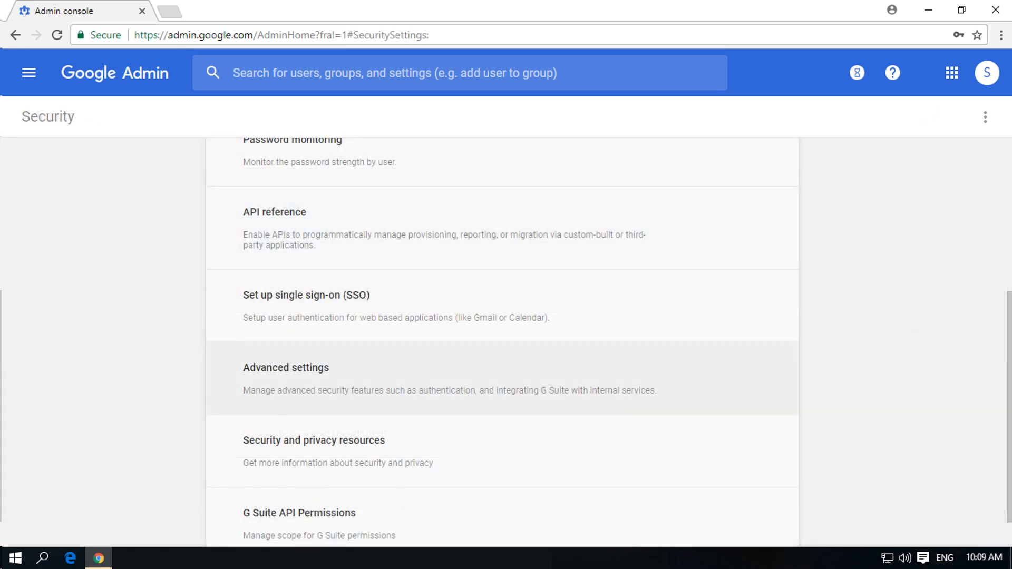
{"action": "left_click", "coordinate": [286, 367]}
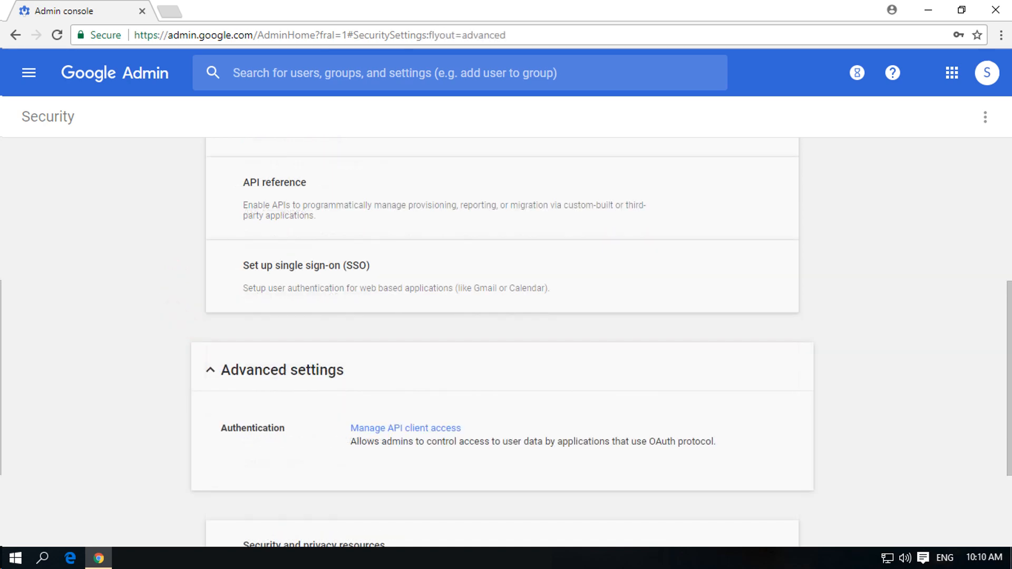
{"action": "left_click", "coordinate": [405, 427]}
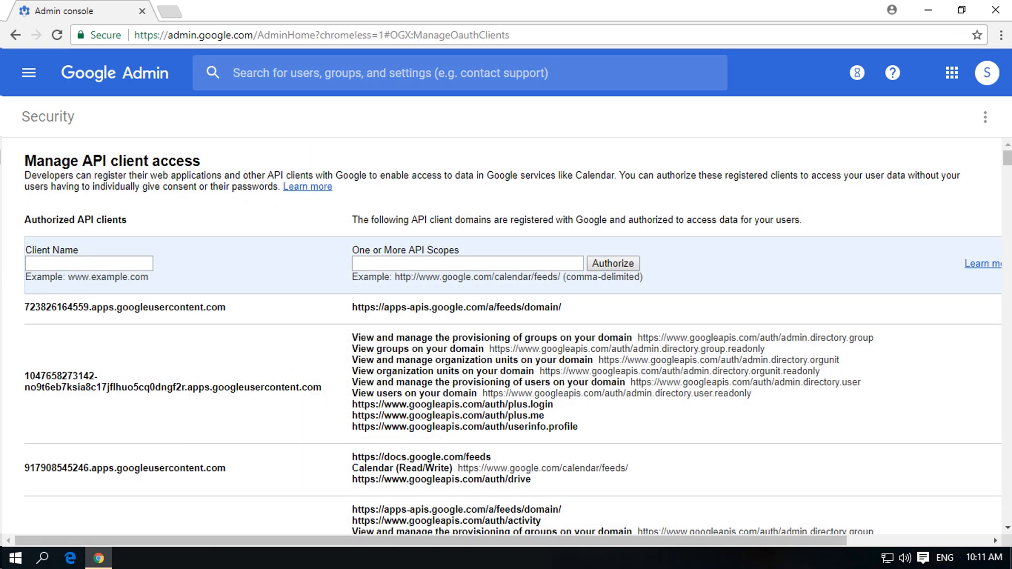
{"action": "type", "text": "107381748073292495361"}
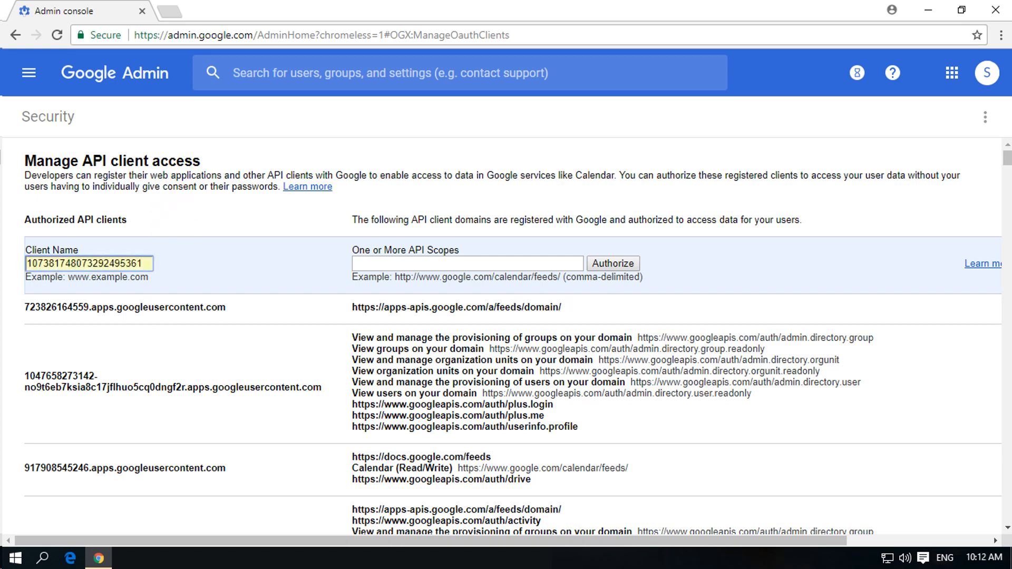
{"action": "type", "text": "https://www.googleapis.com/auth/drive, https://www."}
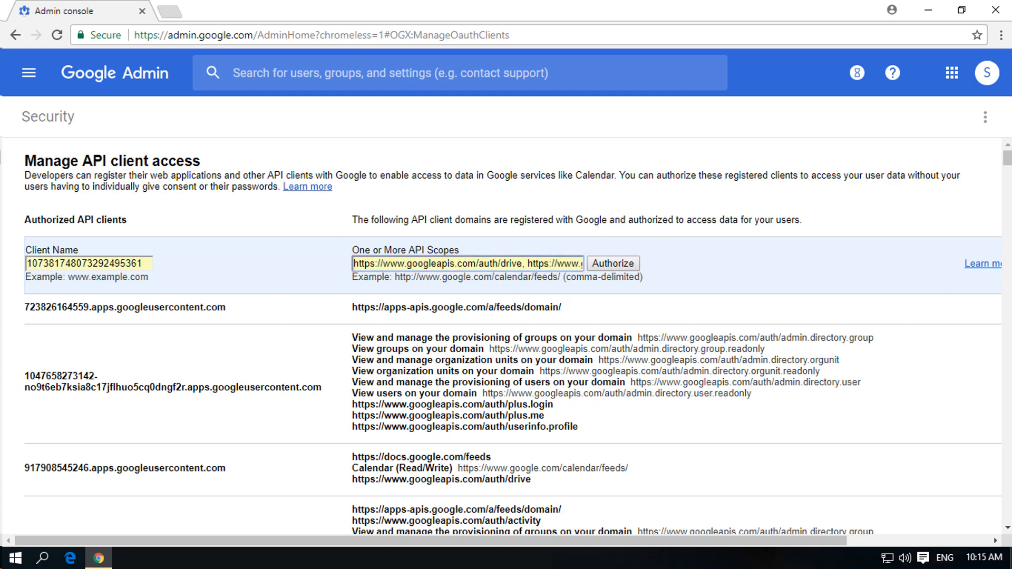
{"action": "left_click", "coordinate": [611, 264]}
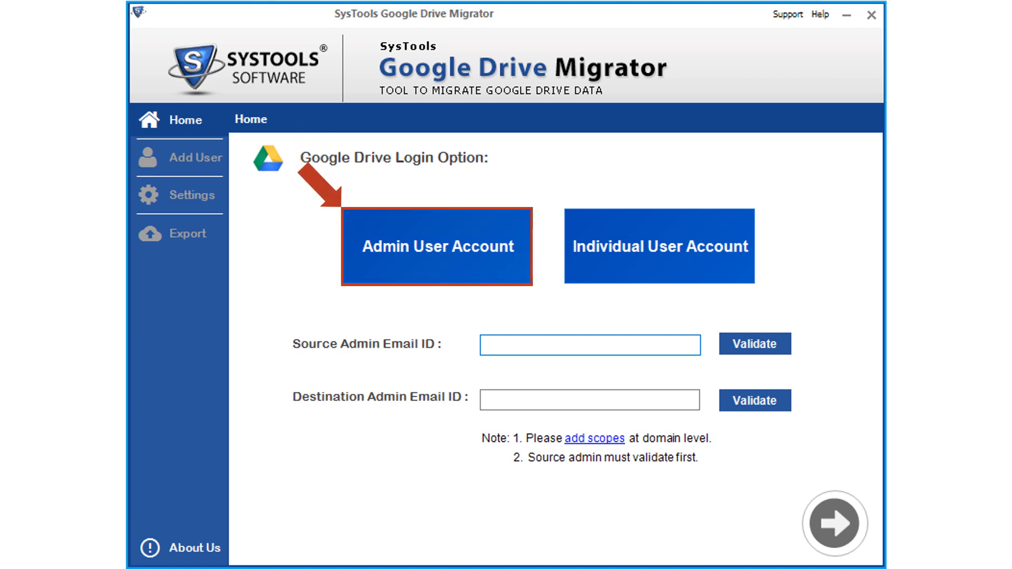
Choose Admin User Account login, validate the source admin email and accept the browser redirect
{"action": "left_click", "coordinate": [436, 245]}
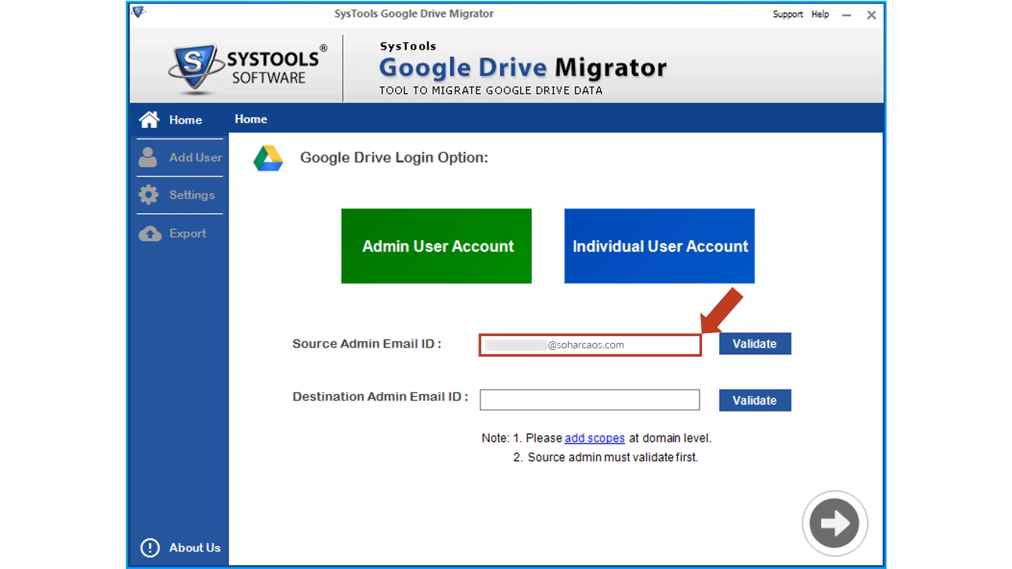
{"action": "left_click", "coordinate": [753, 344]}
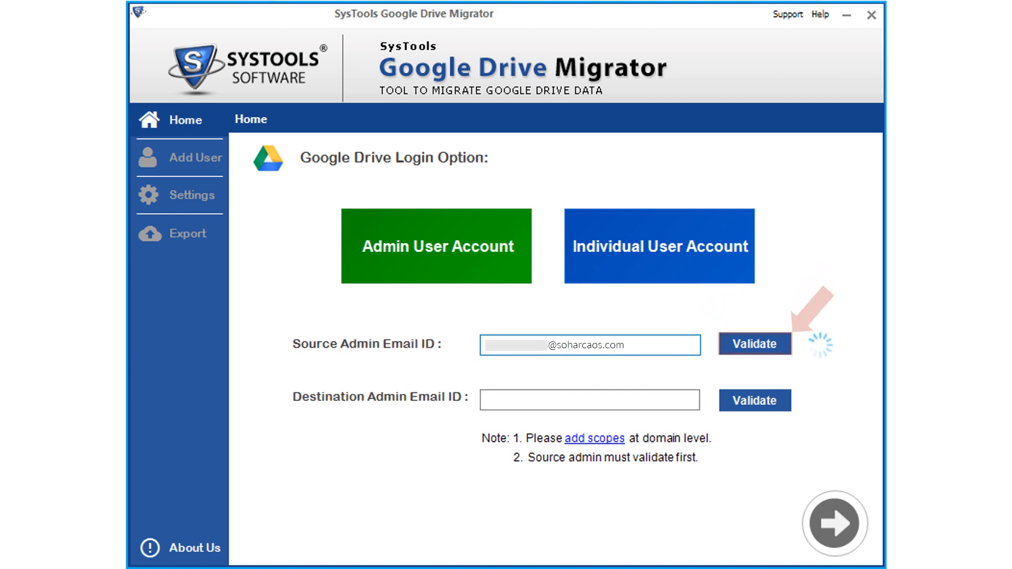
{"action": "left_click", "coordinate": [755, 344]}
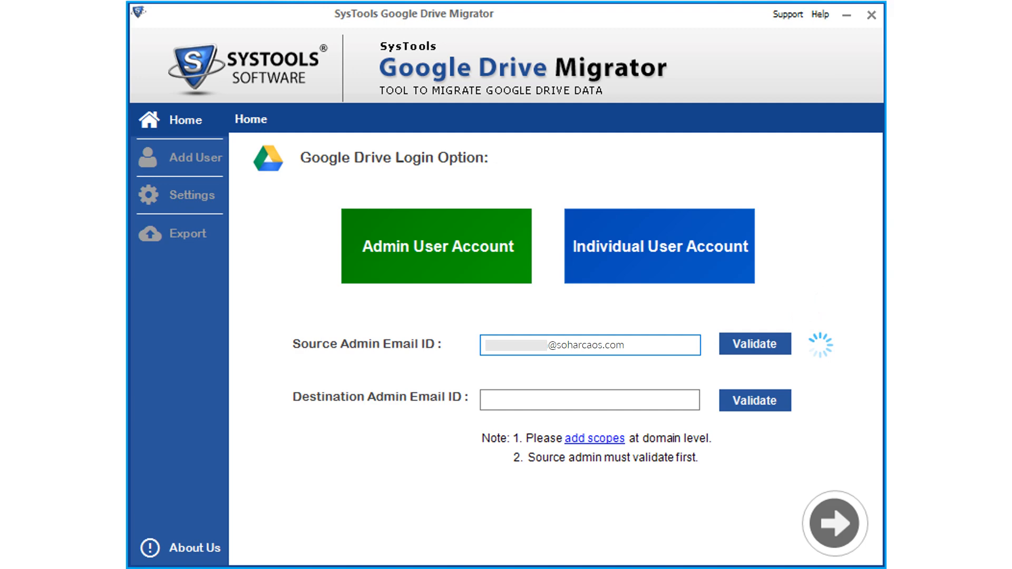
{"action": "left_click", "coordinate": [755, 343]}
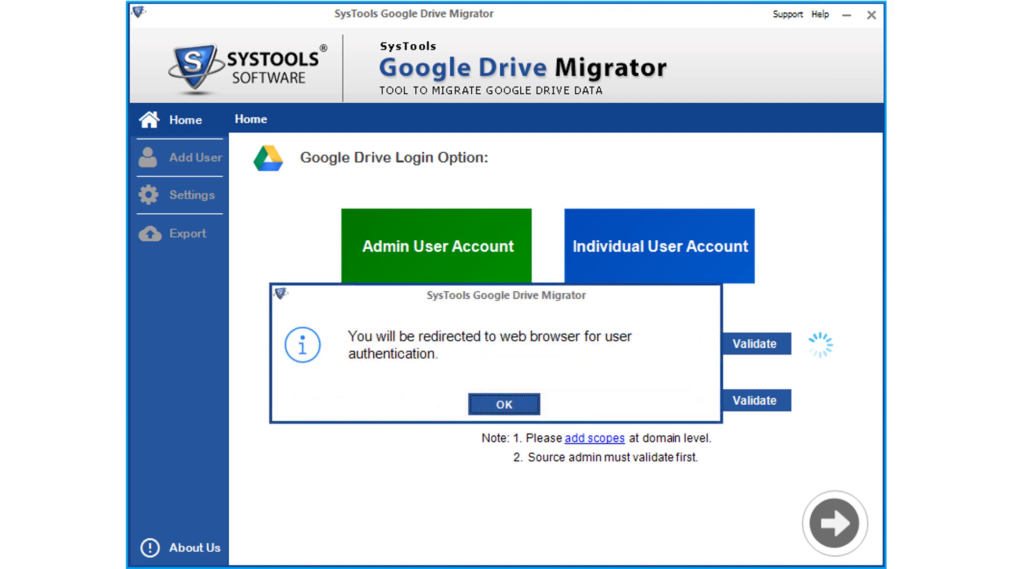
{"action": "left_click", "coordinate": [504, 404]}
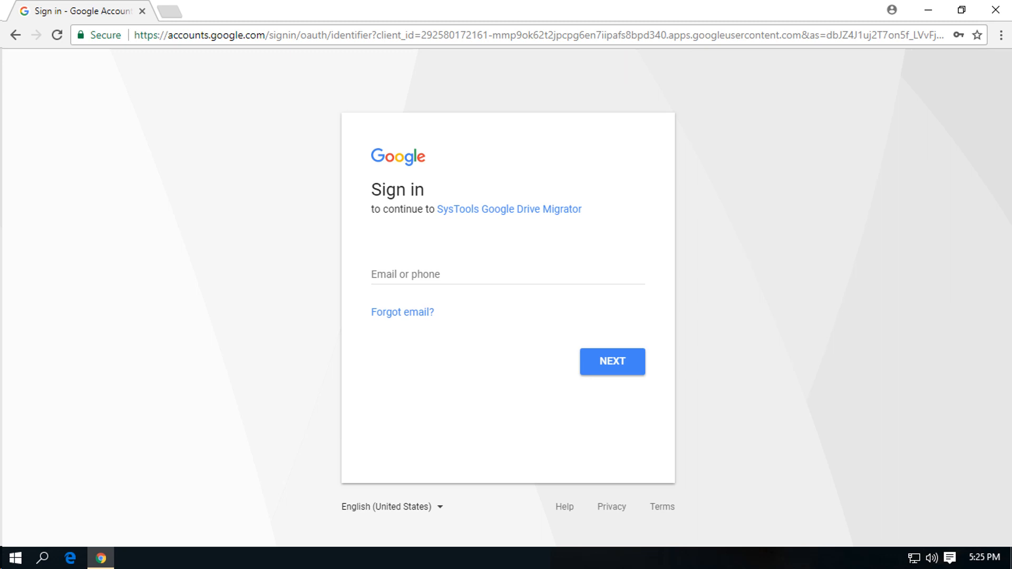
{"action": "type", "text": "@soharcaos.com"}
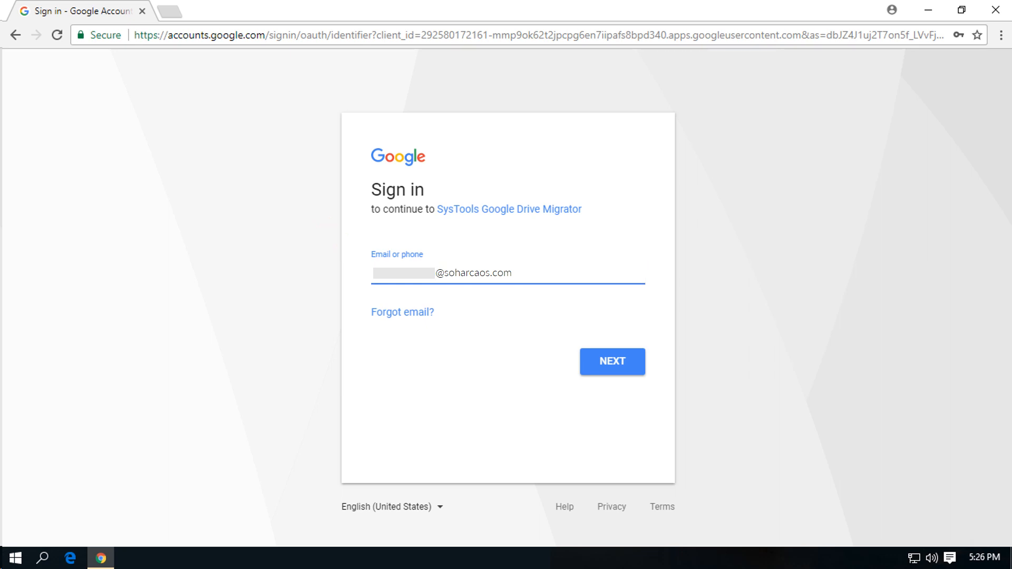
{"action": "left_click", "coordinate": [611, 362]}
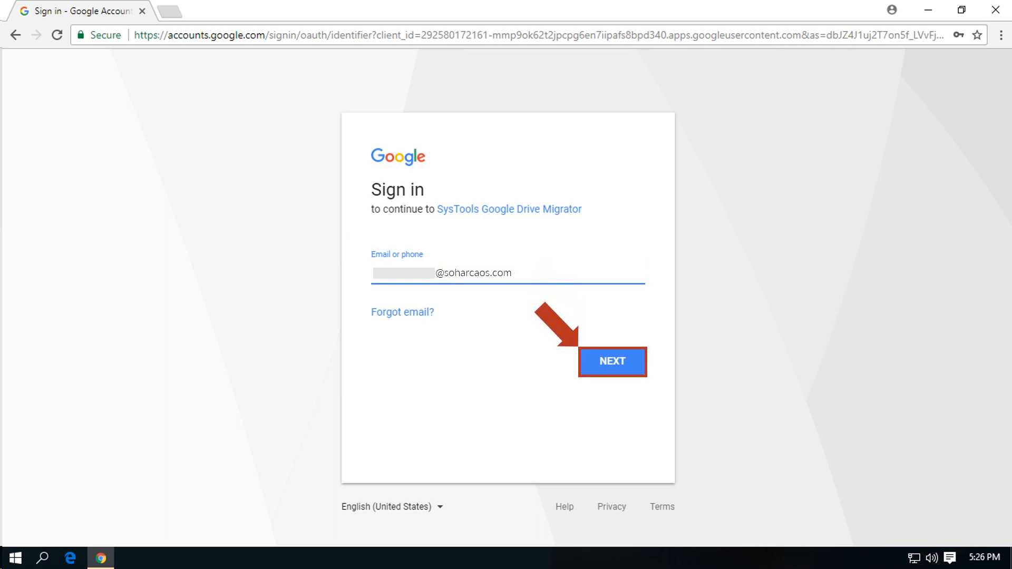
{"action": "left_click", "coordinate": [611, 361]}
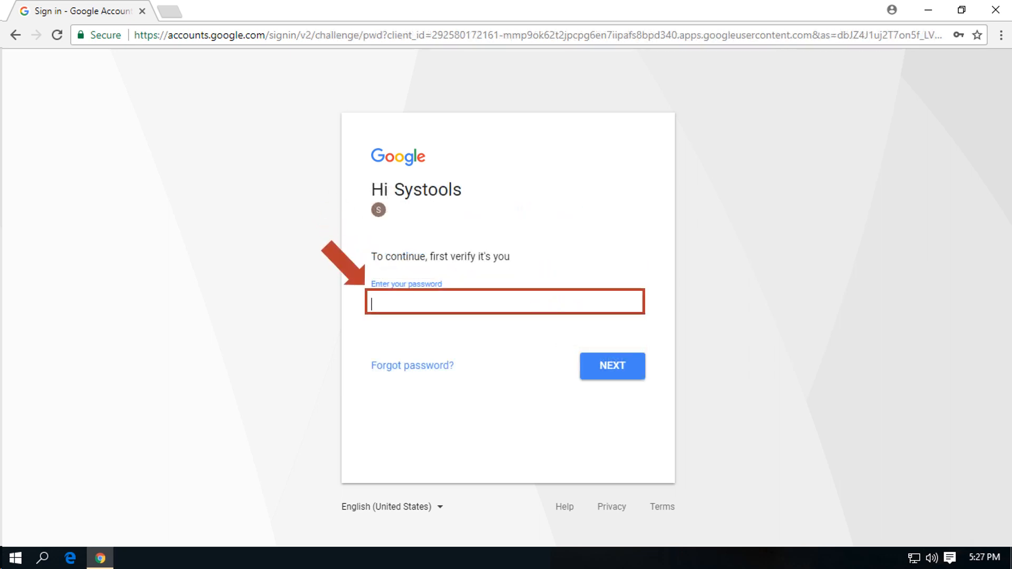
{"action": "type", "text": "password"}
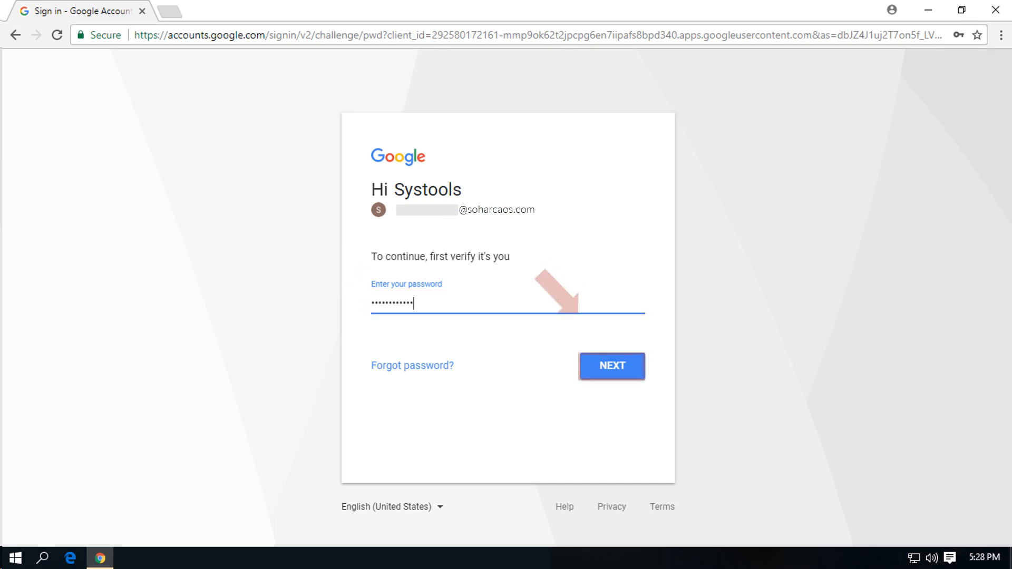
{"action": "left_click", "coordinate": [610, 366]}
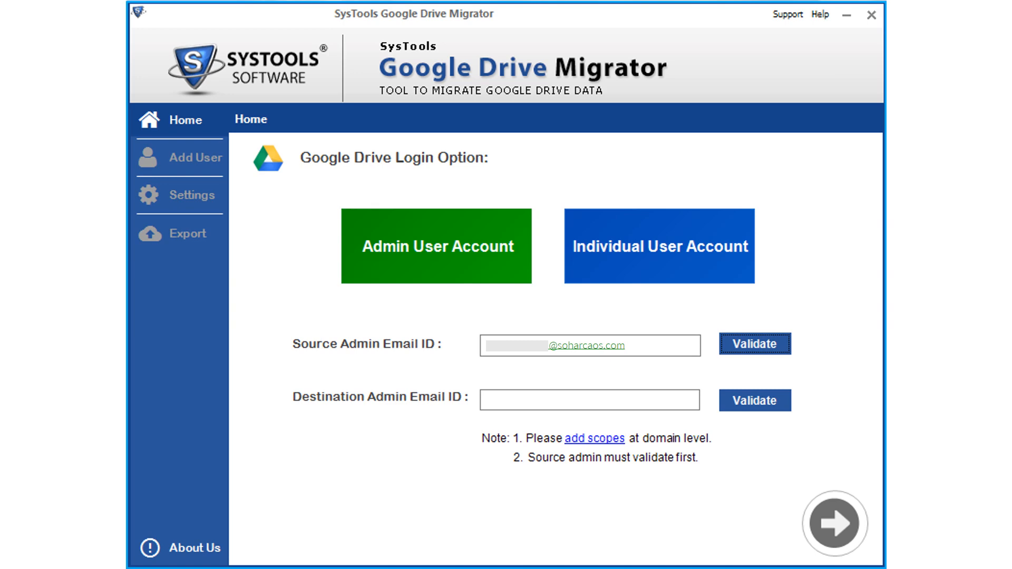
{"action": "type", "text": "@edu.cloudcodes.com"}
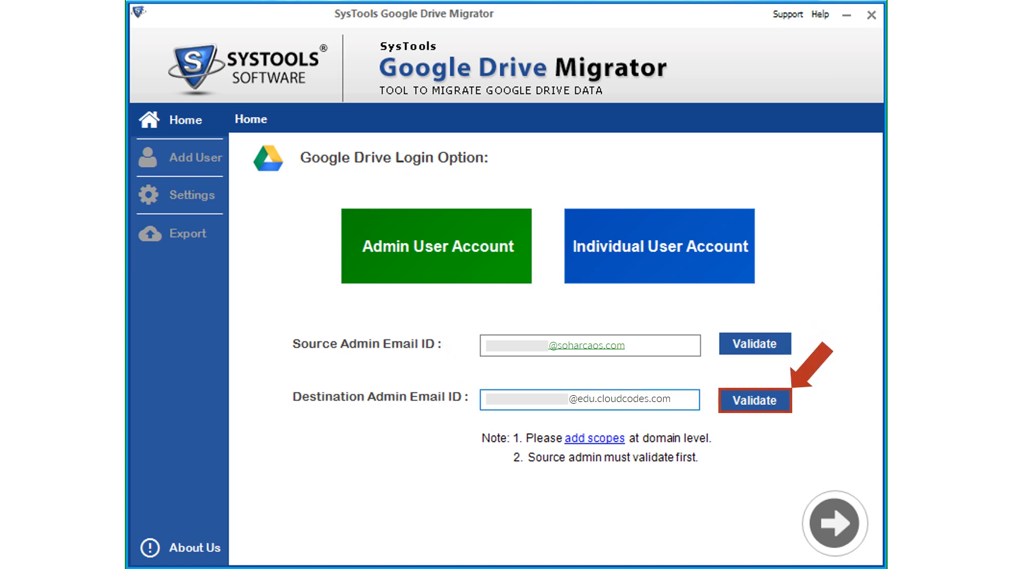
{"action": "left_click", "coordinate": [755, 401]}
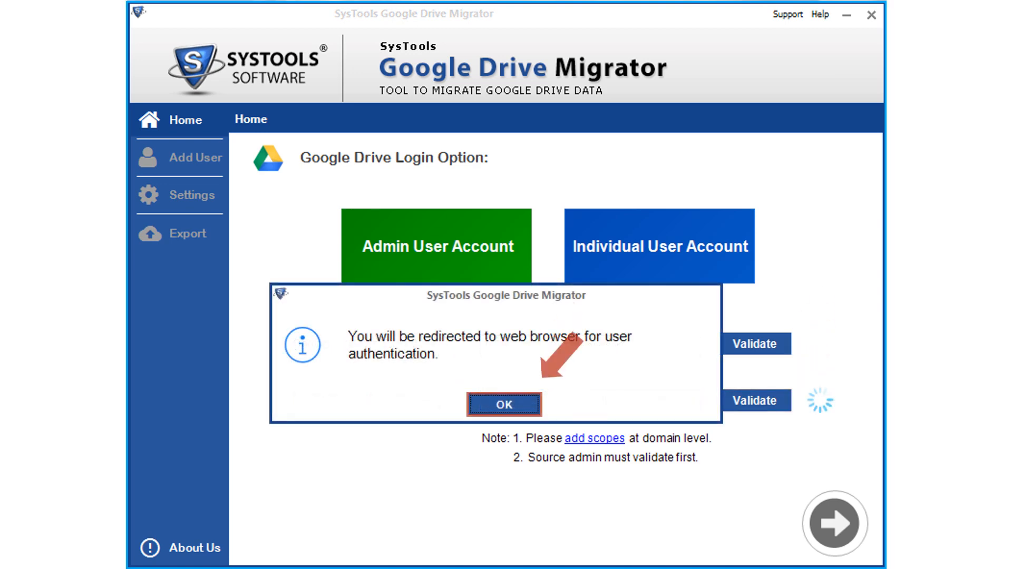
{"action": "left_click", "coordinate": [504, 404]}
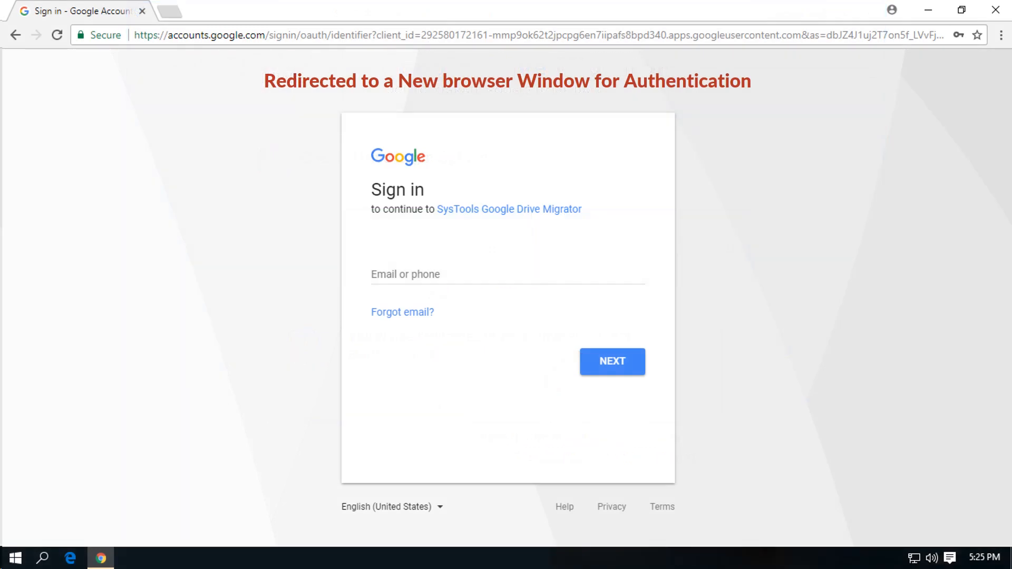
{"action": "type", "text": "@edu.cloudcodes.com"}
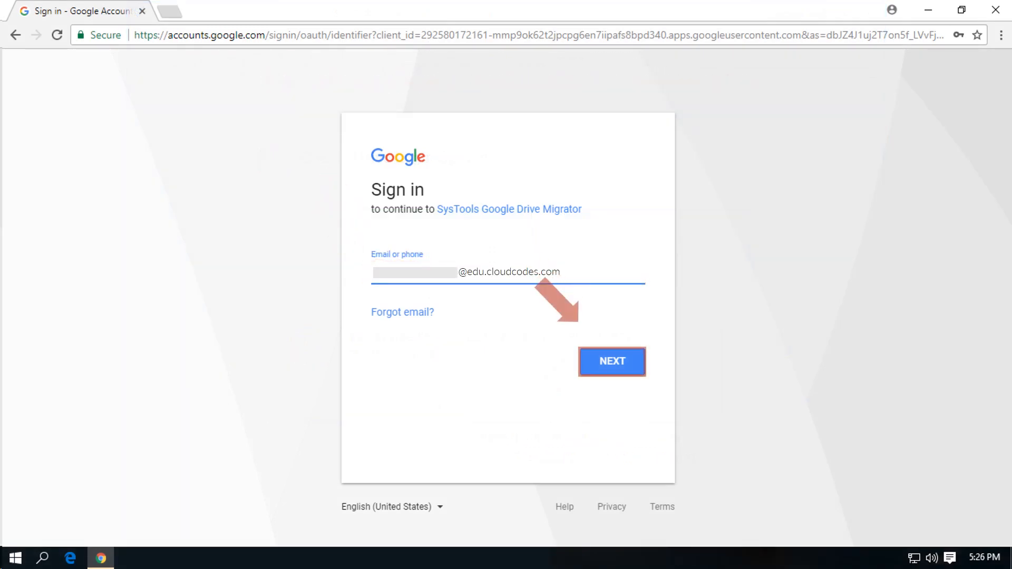
{"action": "left_click", "coordinate": [611, 360]}
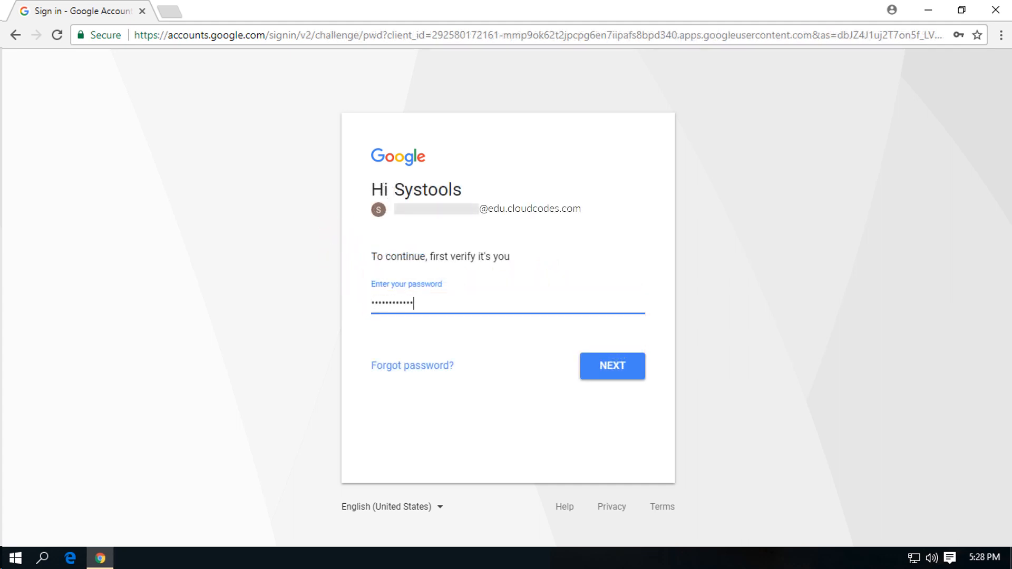
{"action": "left_click", "coordinate": [611, 366]}
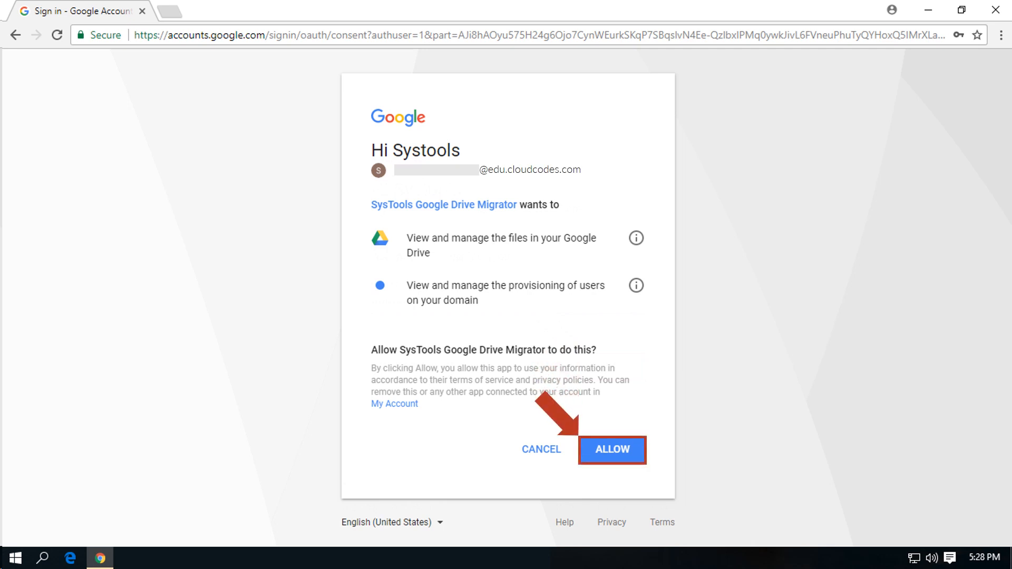
{"action": "left_click", "coordinate": [611, 450]}
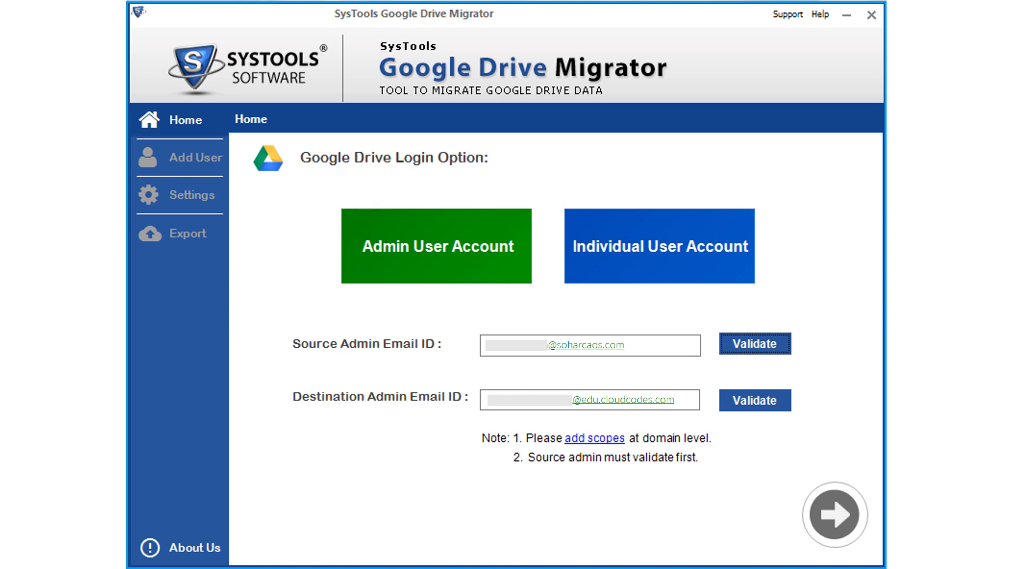
Continue from the validated admin logins to the Add User screen
{"action": "left_click", "coordinate": [835, 514]}
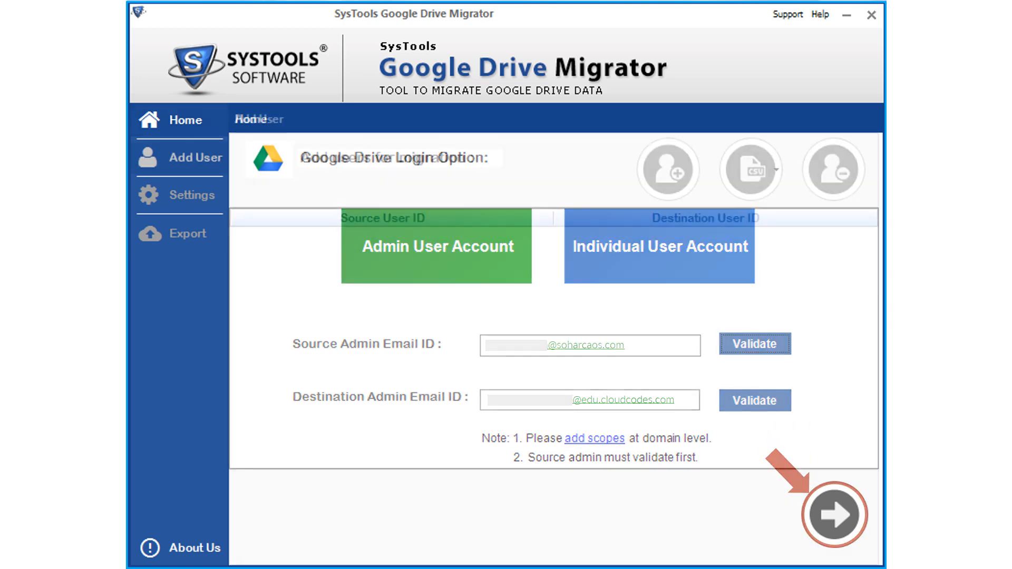
{"action": "left_click", "coordinate": [835, 515]}
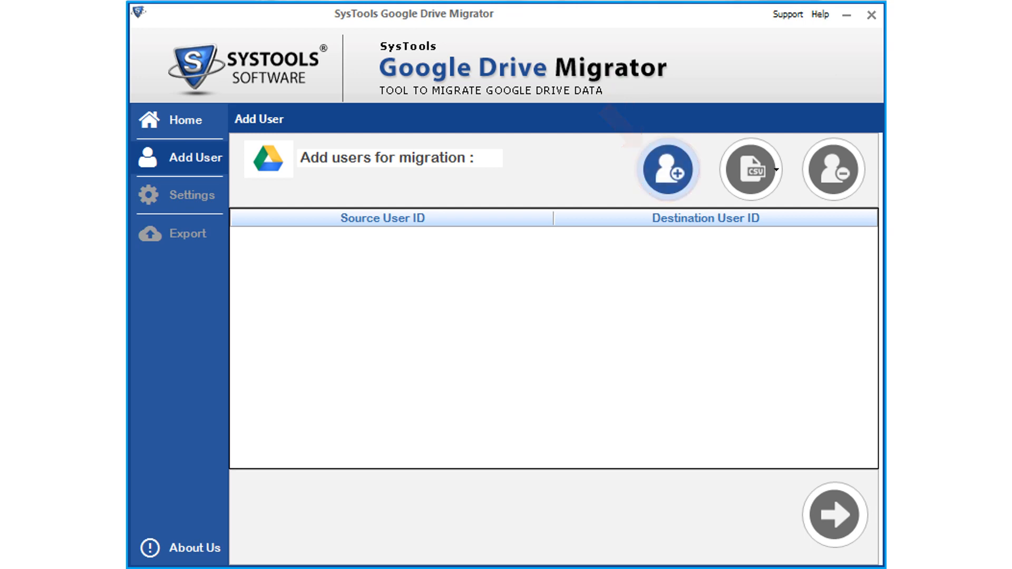
{"action": "left_click", "coordinate": [669, 170]}
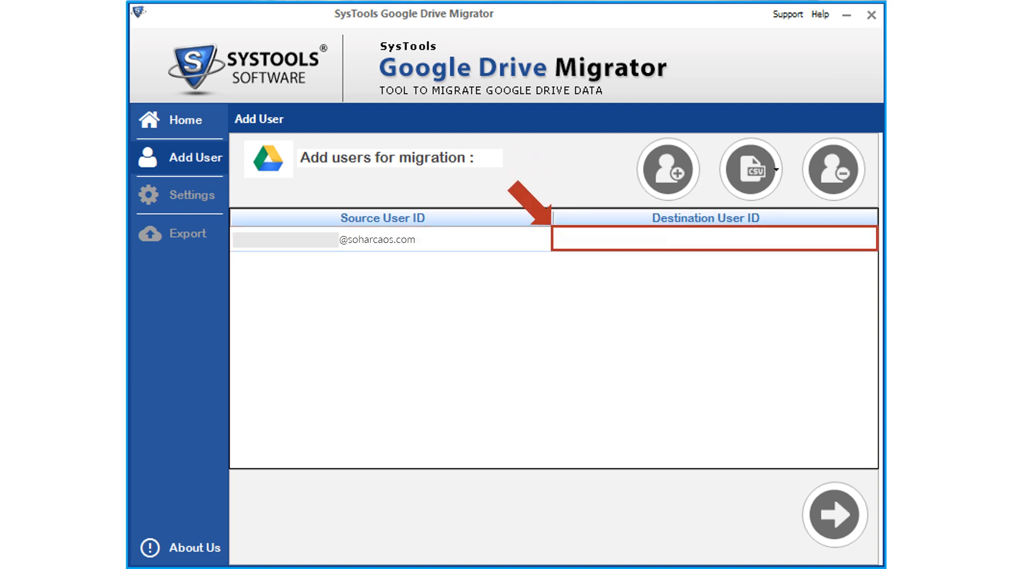
{"action": "type", "text": "@edu.cloudcodes.com"}
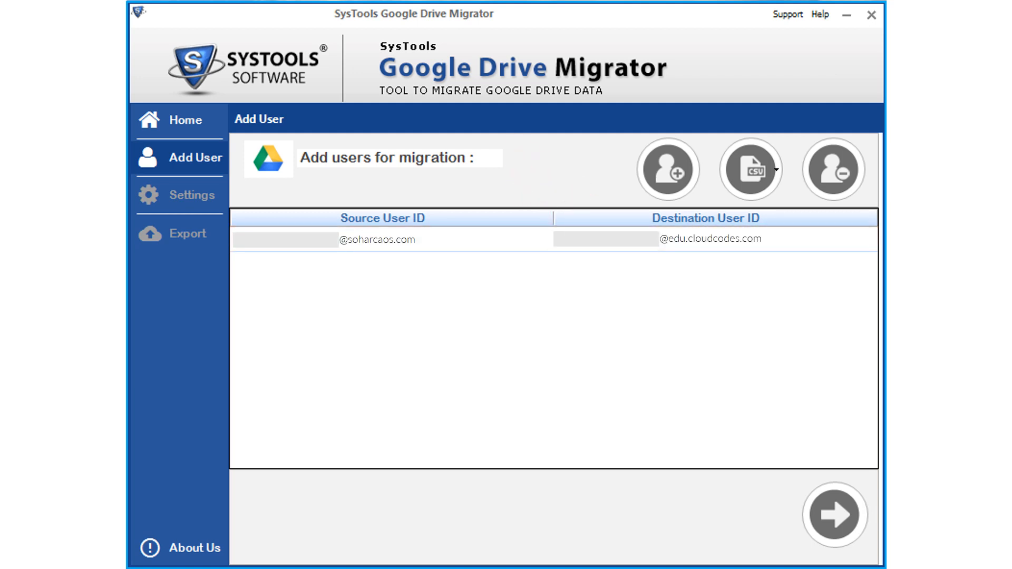
{"action": "left_click", "coordinate": [668, 168]}
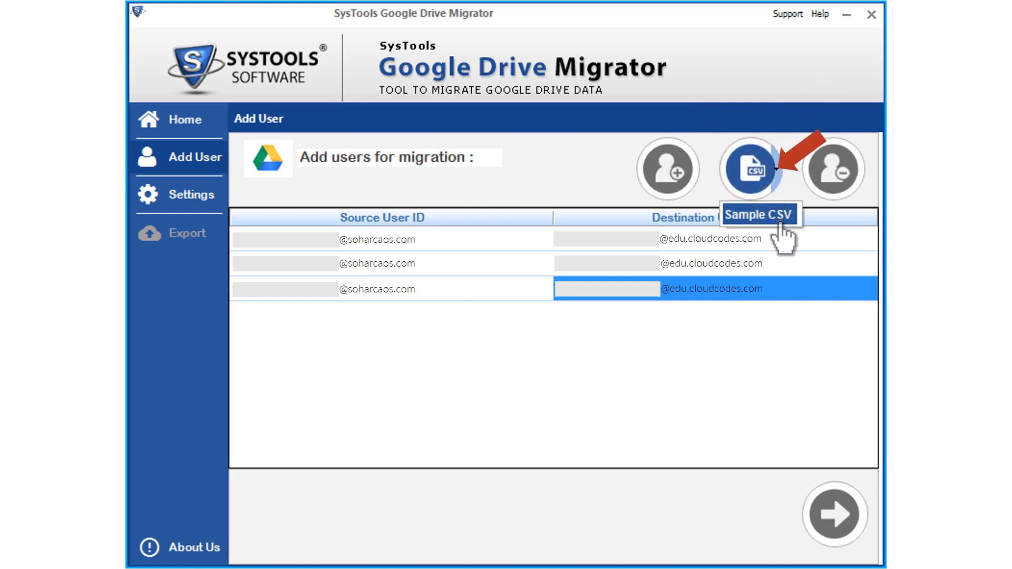
{"action": "left_click", "coordinate": [751, 168]}
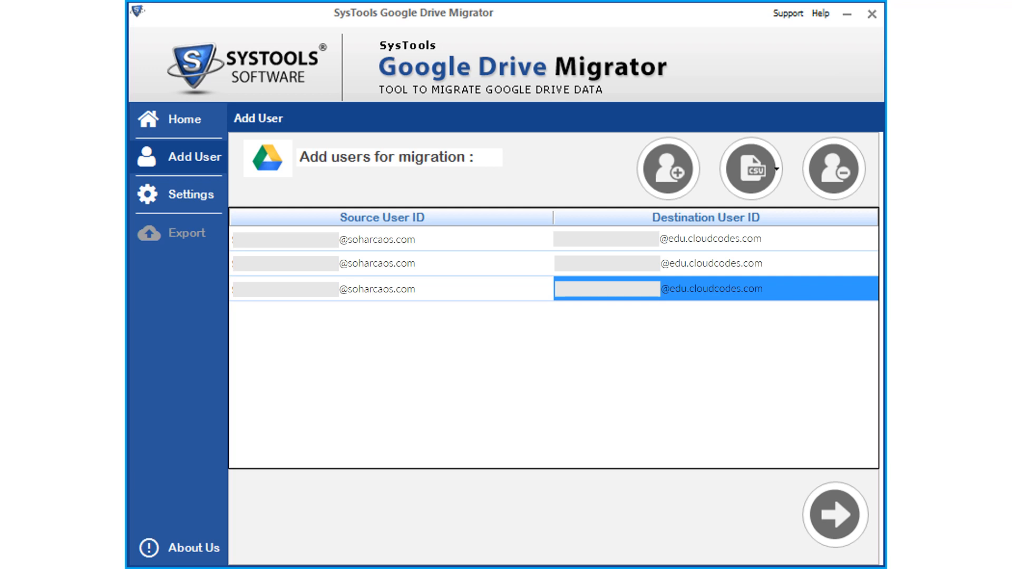
Remove the two extra user pairs and authenticate the remaining pair to reach Settings
{"action": "left_click", "coordinate": [833, 169]}
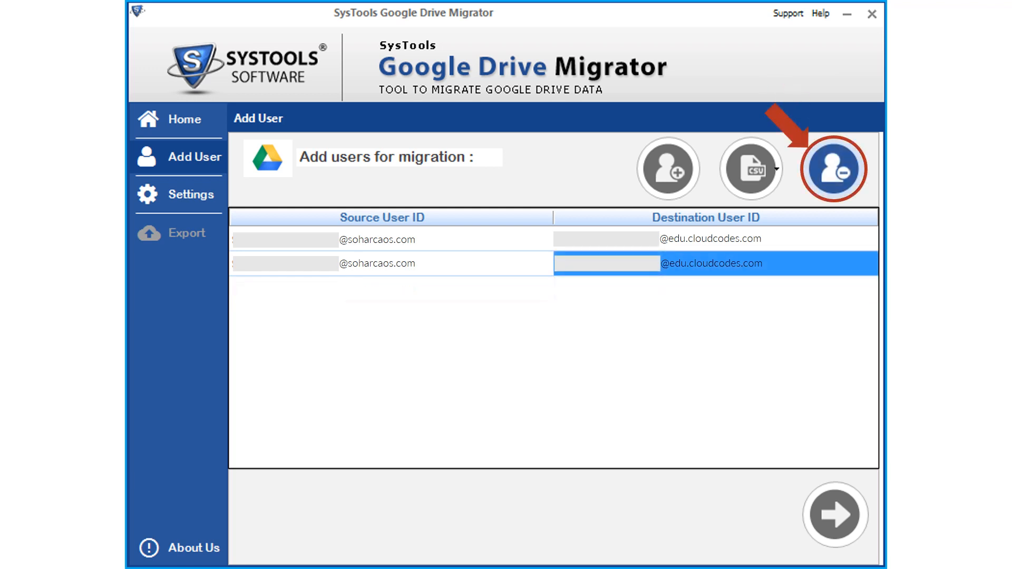
{"action": "left_click", "coordinate": [831, 169]}
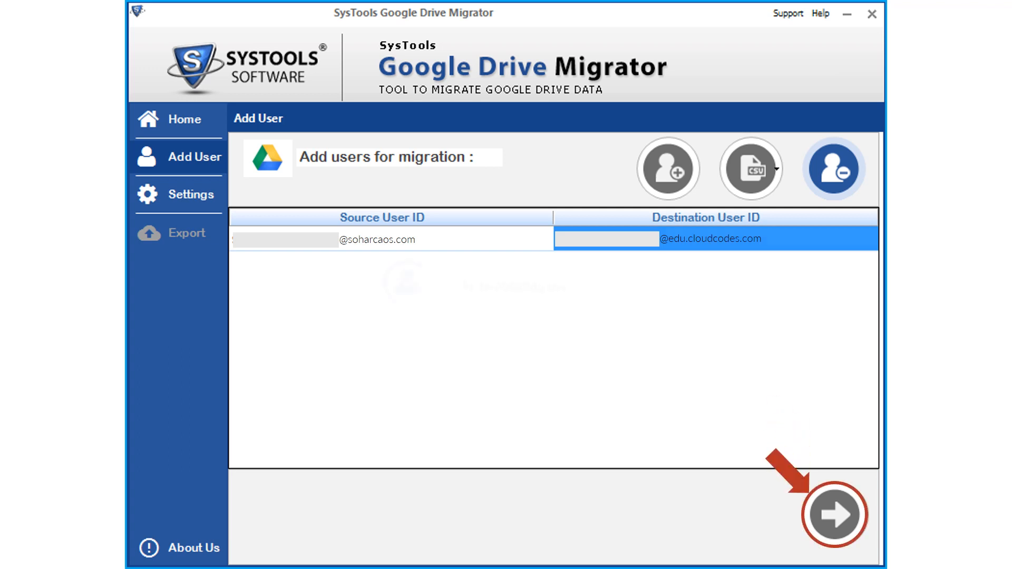
{"action": "left_click", "coordinate": [834, 515]}
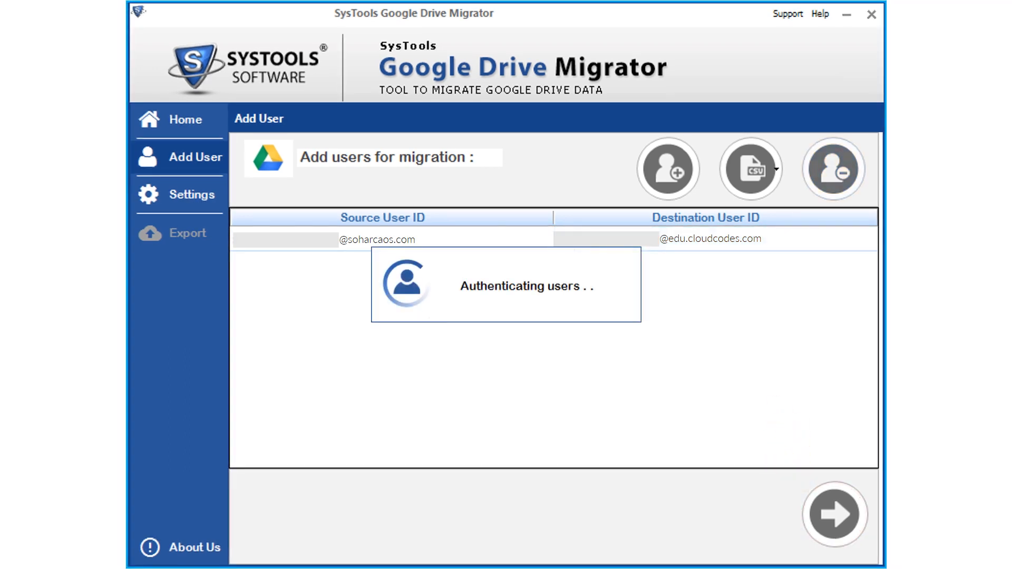
{"action": "left_click", "coordinate": [192, 195]}
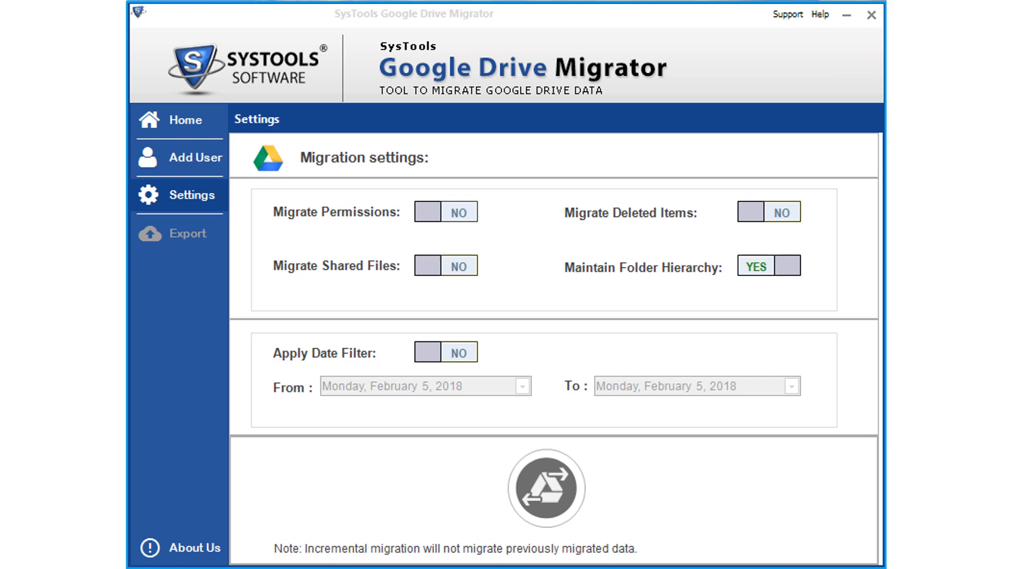
Enable permissions, deleted items and shared files, apply the Nov 8 2016–Feb 5 2018 date filter, and migrate
{"action": "left_click", "coordinate": [445, 210]}
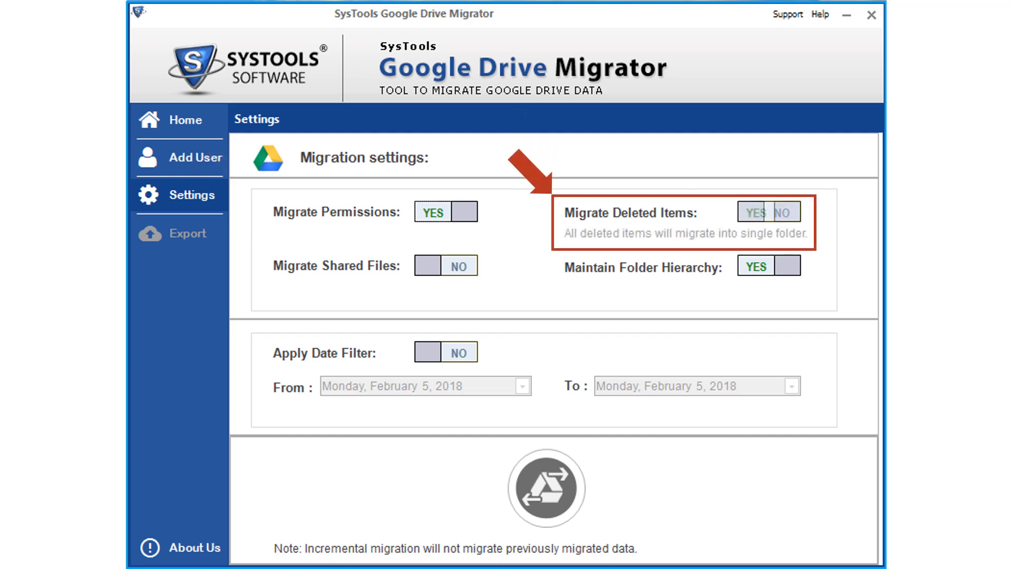
{"action": "left_click", "coordinate": [769, 212]}
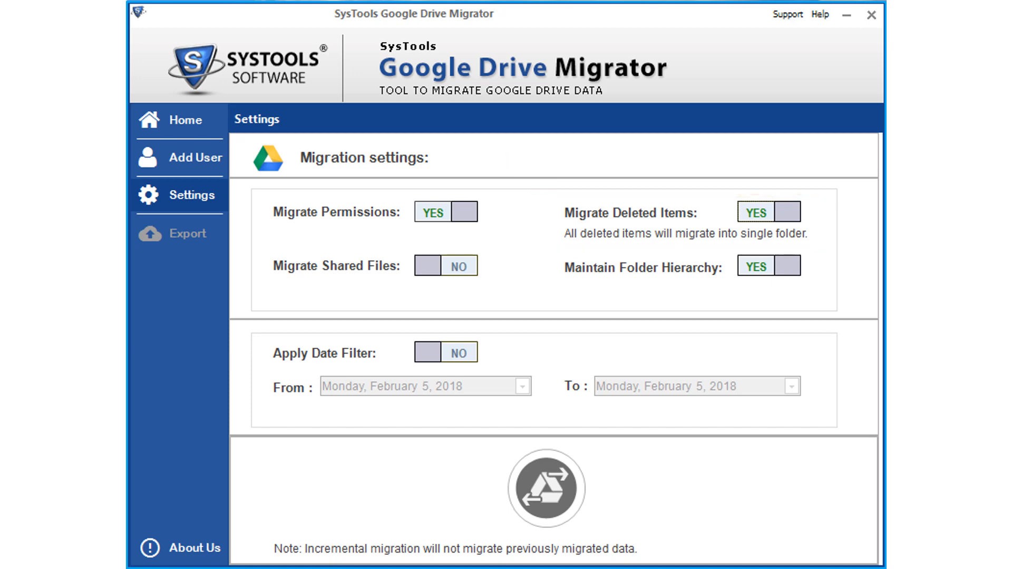
{"action": "left_click", "coordinate": [445, 266]}
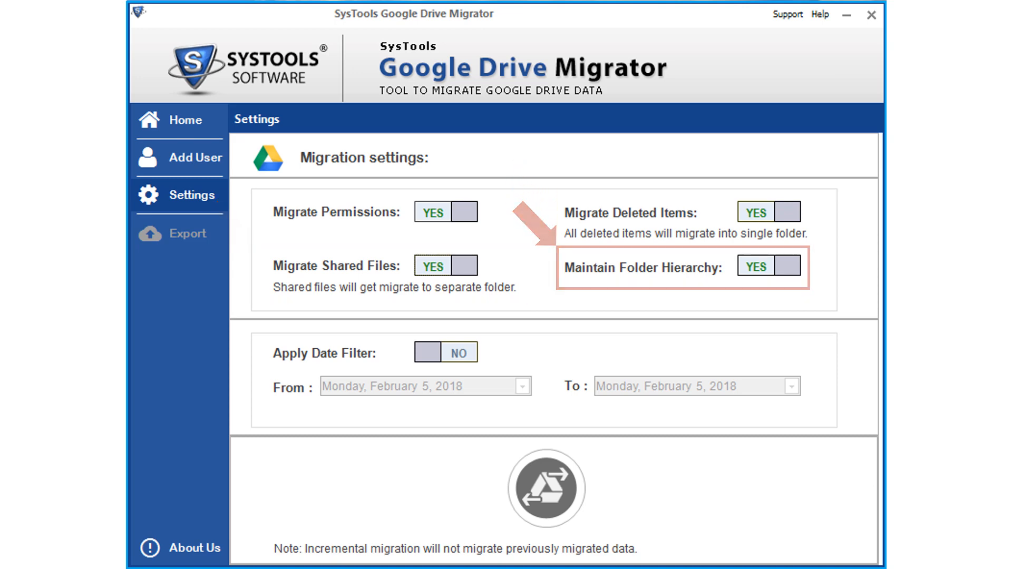
{"action": "left_click", "coordinate": [444, 352]}
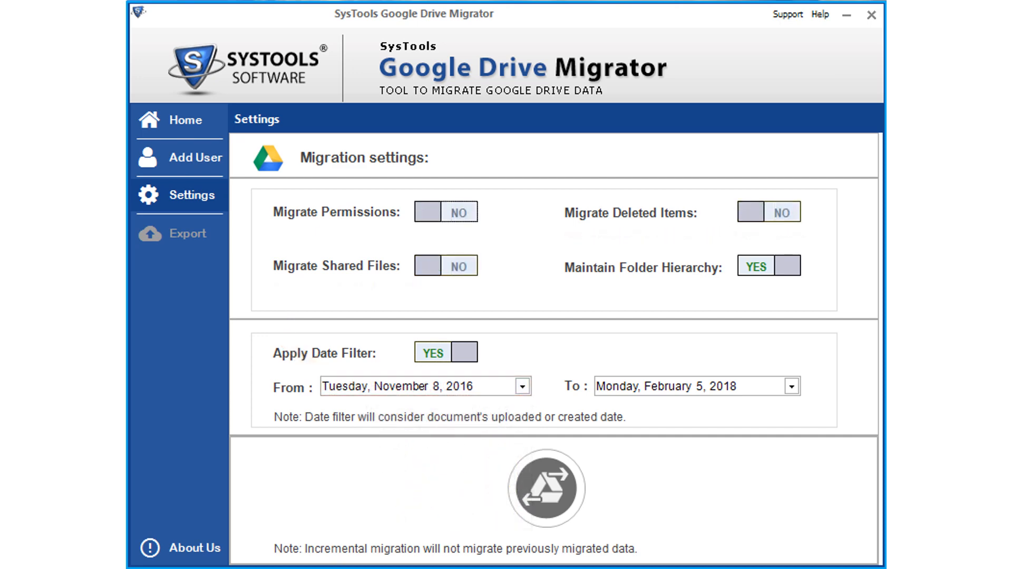
{"action": "left_click", "coordinate": [546, 487]}
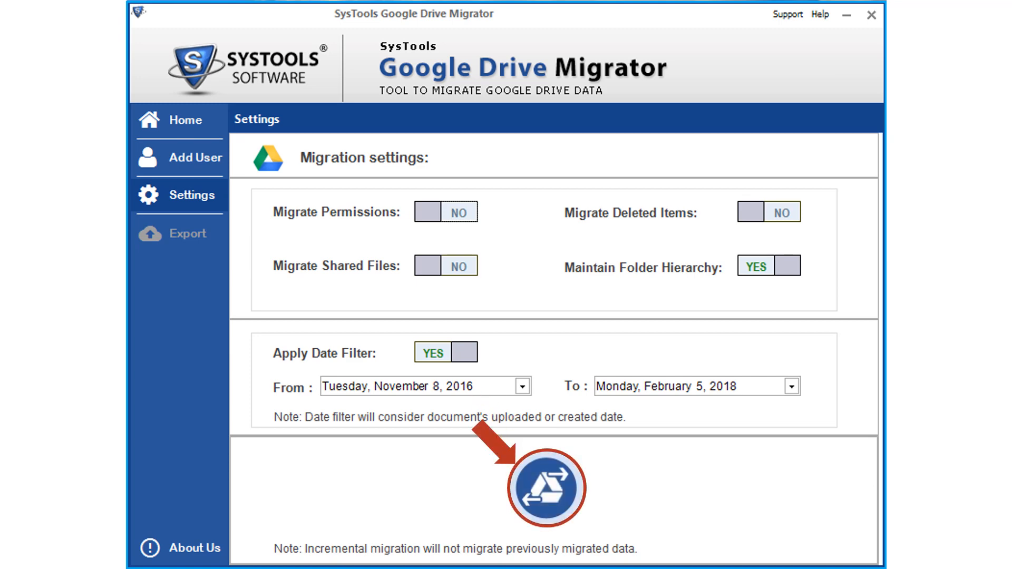
{"action": "left_click", "coordinate": [547, 488]}
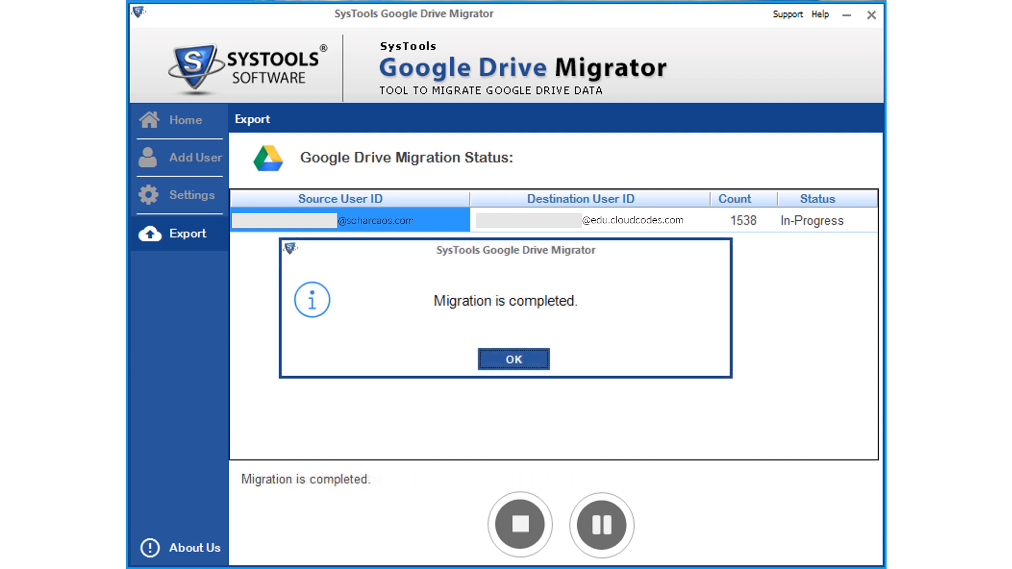
Dismiss the migration-completed notice and save the migration report
{"action": "left_click", "coordinate": [514, 358]}
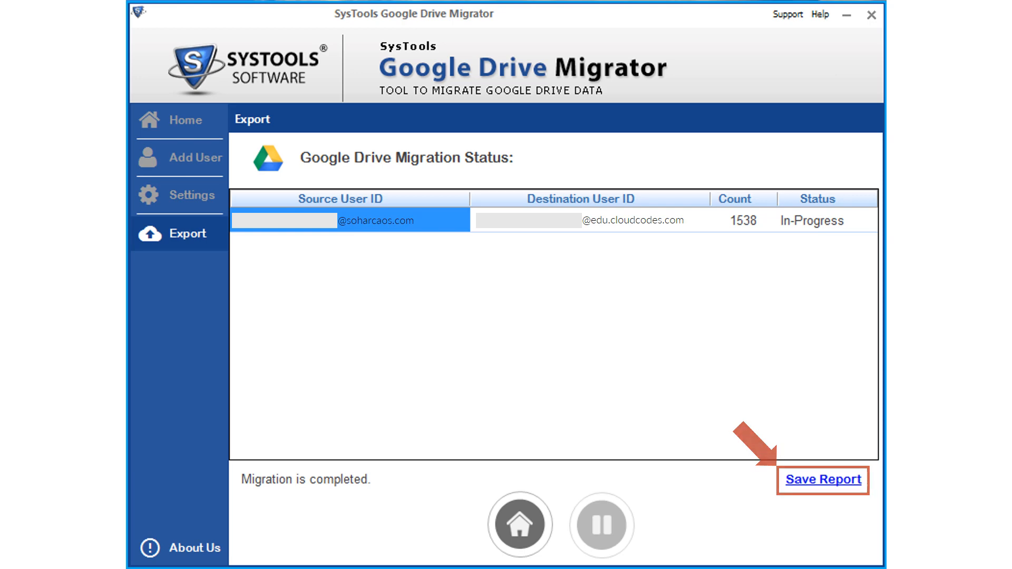
{"action": "left_click", "coordinate": [824, 480]}
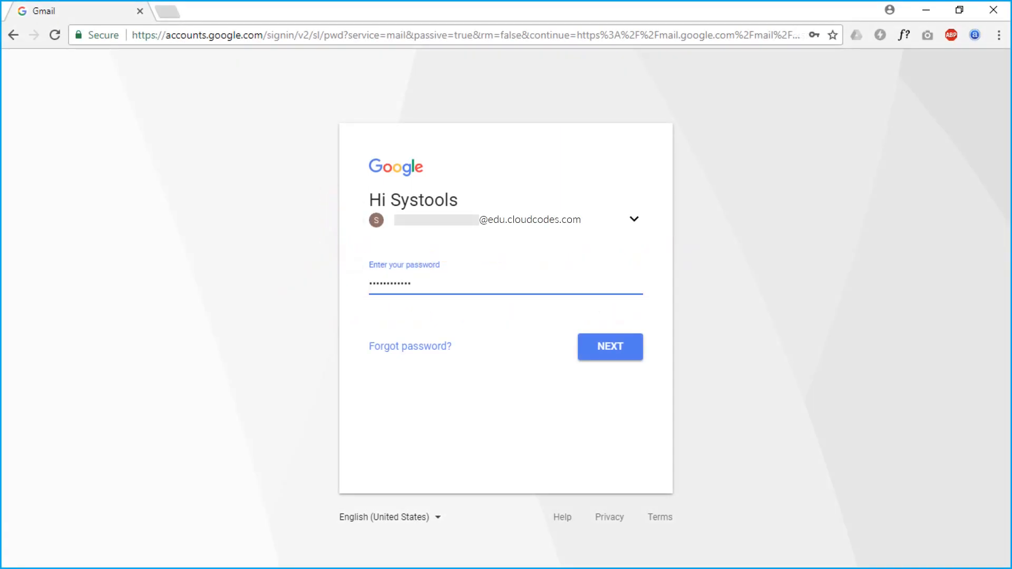
Finish signing in as the destination admin and open the migrated account folder in My Drive
{"action": "left_click", "coordinate": [609, 347]}
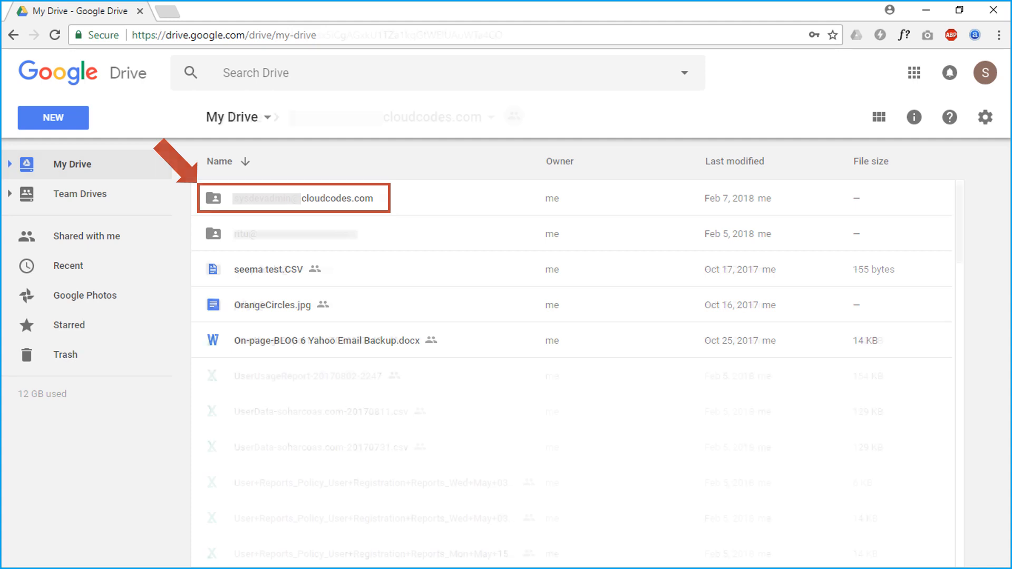
{"action": "double_click", "coordinate": [292, 198]}
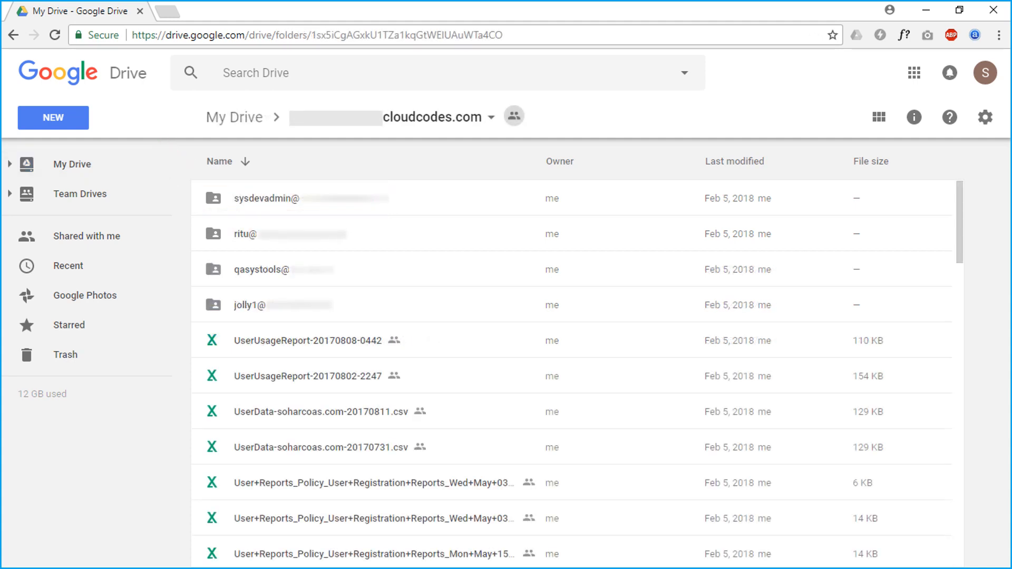